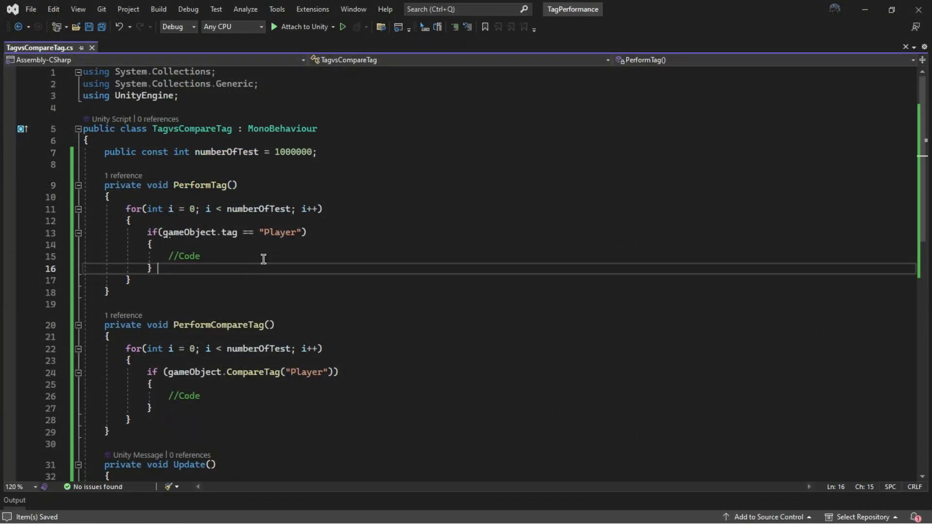
- Review the benchmark script, highlighting PerformTag and a word in the CompareTag condition
{"action": "double_click", "coordinate": [218, 185]}
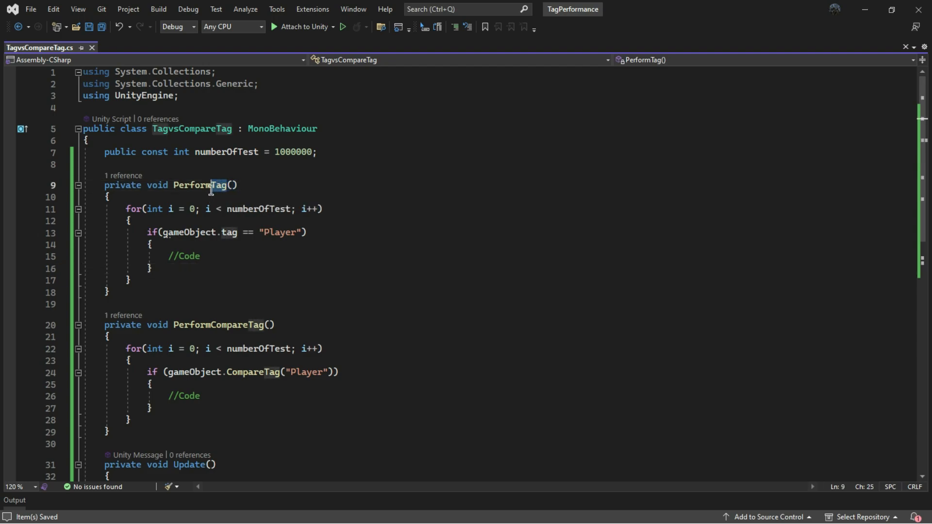
{"action": "double_click", "coordinate": [199, 185]}
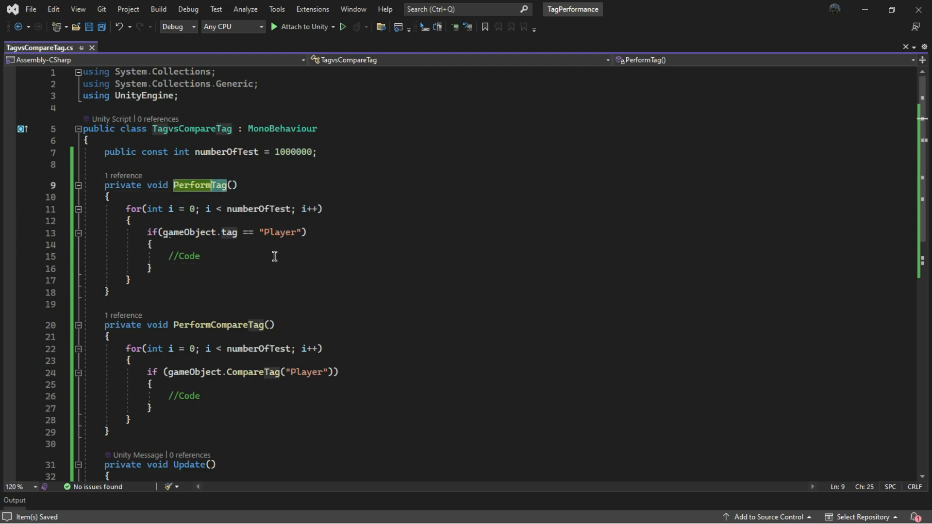
{"action": "mouse_move", "coordinate": [247, 163]}
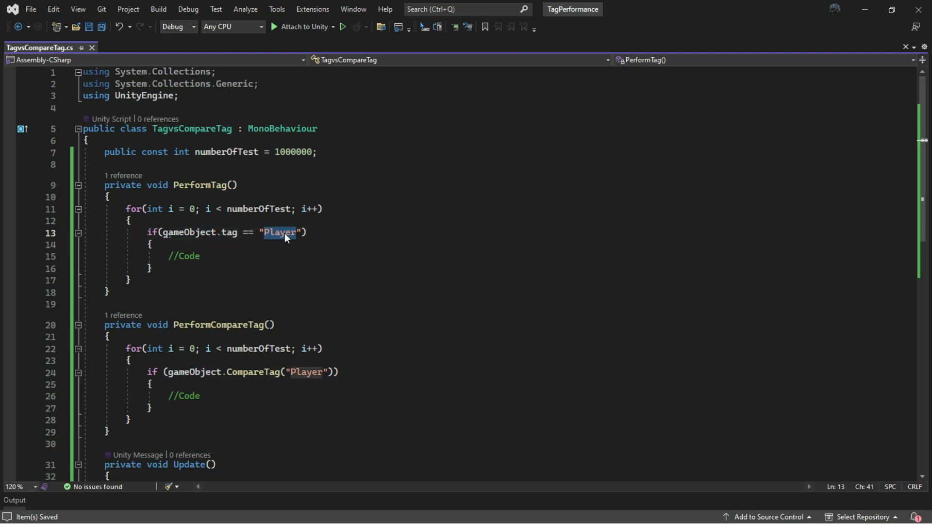
{"action": "scroll", "scroll_direction": "down", "scroll_amount": 3}
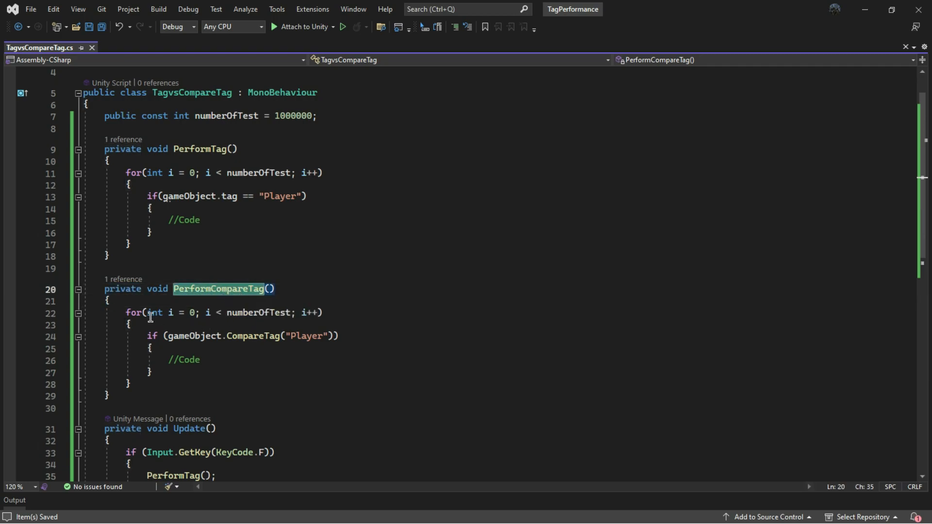
{"action": "left_click", "coordinate": [323, 313]}
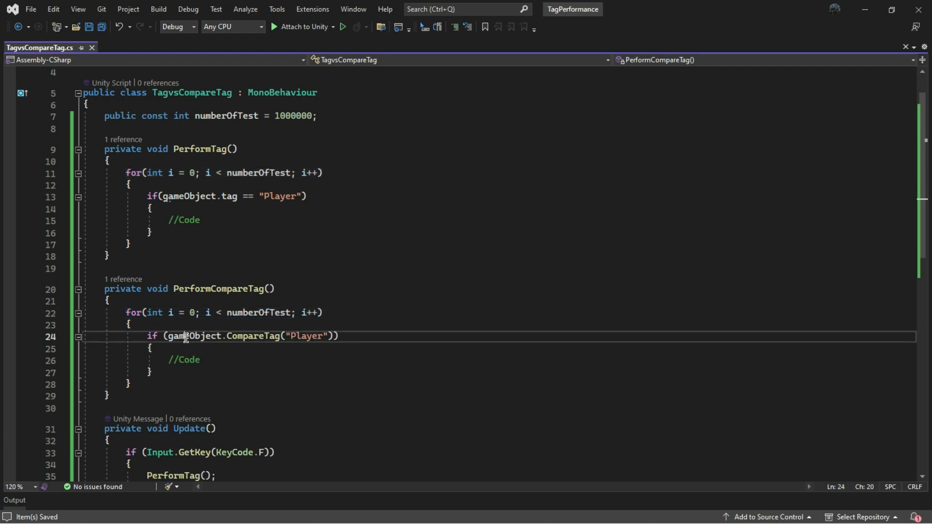
{"action": "double_click", "coordinate": [307, 336]}
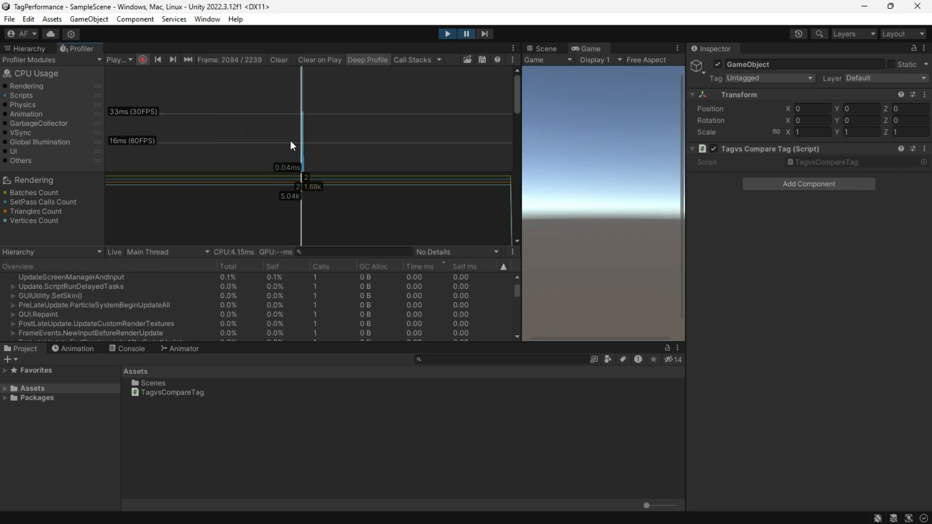
- Maximize the Profiler and expand TagvsCompareTag.Update() in the Hierarchy
{"action": "left_click", "coordinate": [676, 48]}
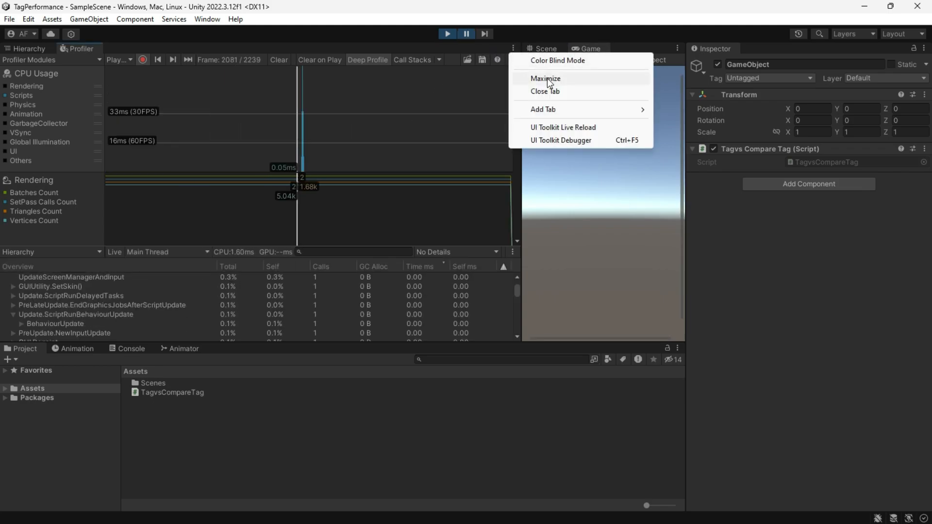
{"action": "left_click", "coordinate": [544, 78]}
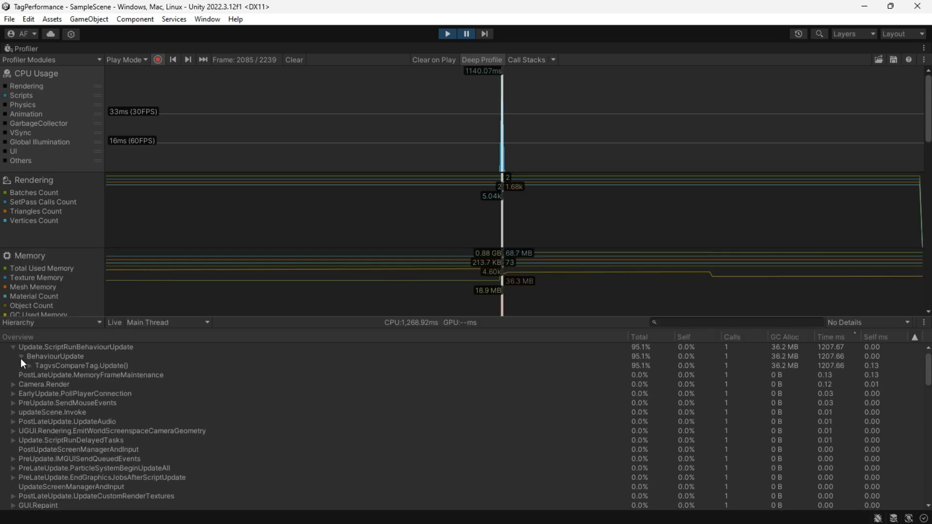
{"action": "left_click", "coordinate": [82, 366]}
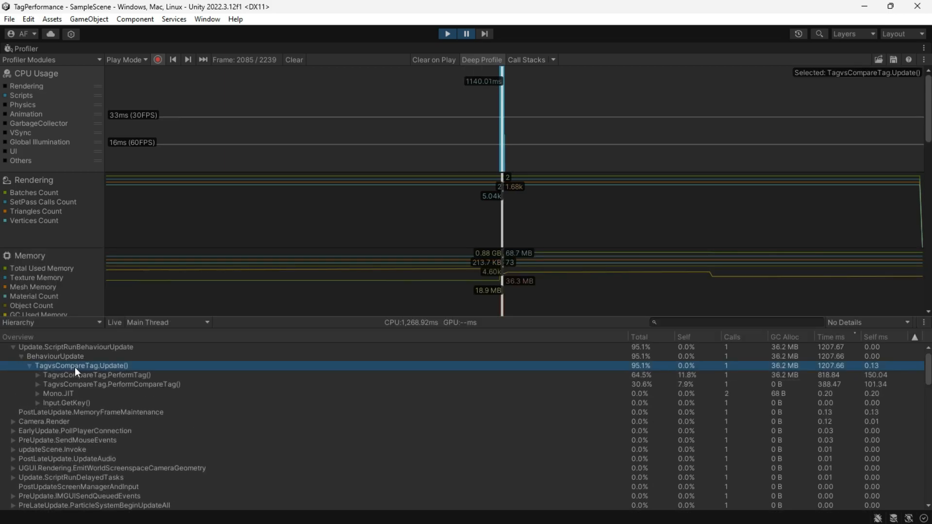
- Compare PerformTag (819 ms, 36.2 MB allocated) against PerformCompareTag (388 ms)
{"action": "left_click", "coordinate": [110, 384]}
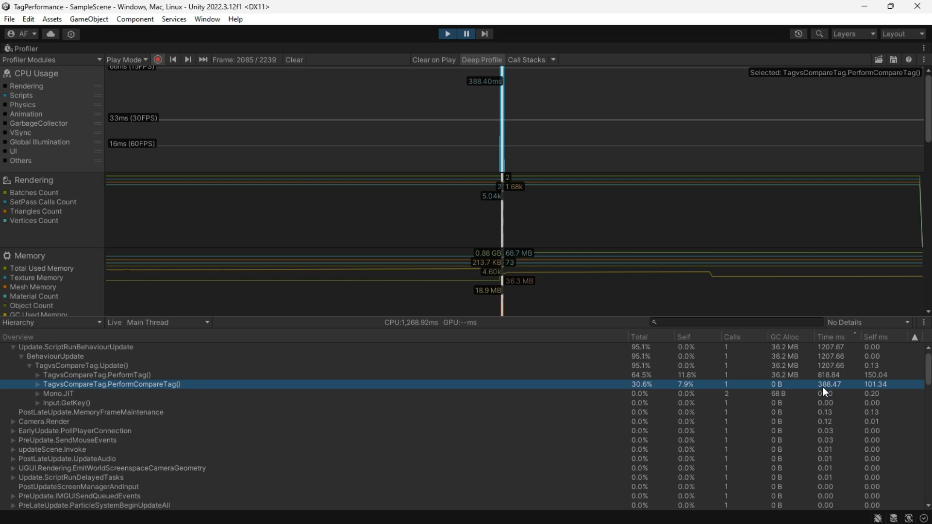
{"action": "left_click", "coordinate": [97, 375]}
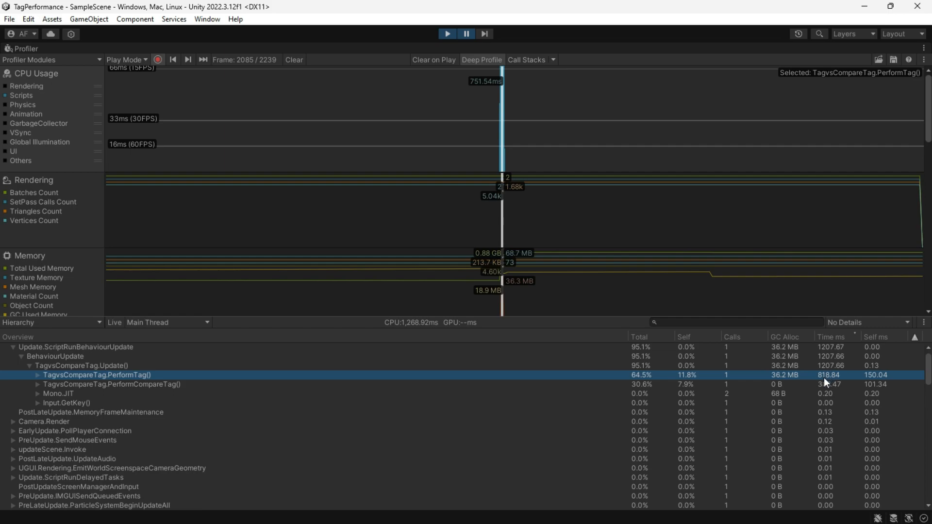
{"action": "mouse_move", "coordinate": [781, 380]}
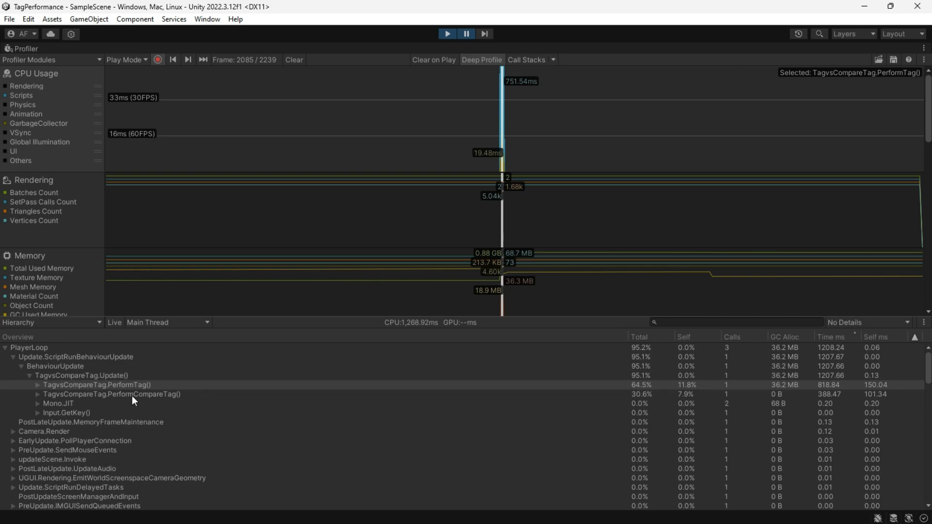
{"action": "left_click", "coordinate": [110, 394]}
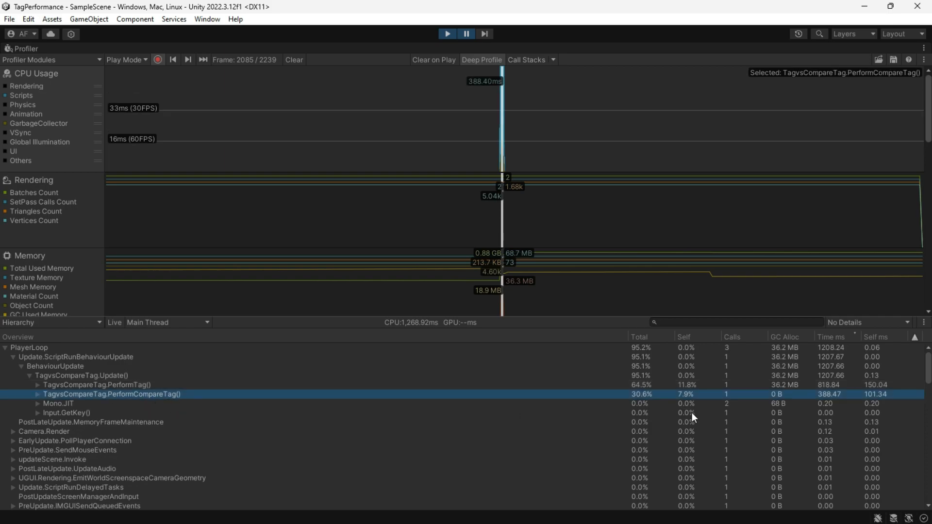
{"action": "left_click", "coordinate": [97, 385]}
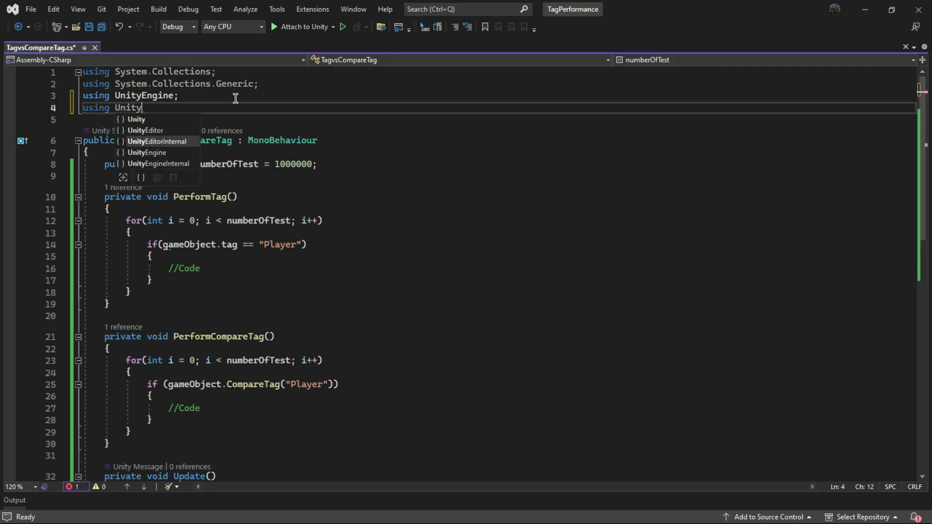
- Type 'pr' in the script to begin adding the Profiler sample code
{"action": "type", "text": "pr"}
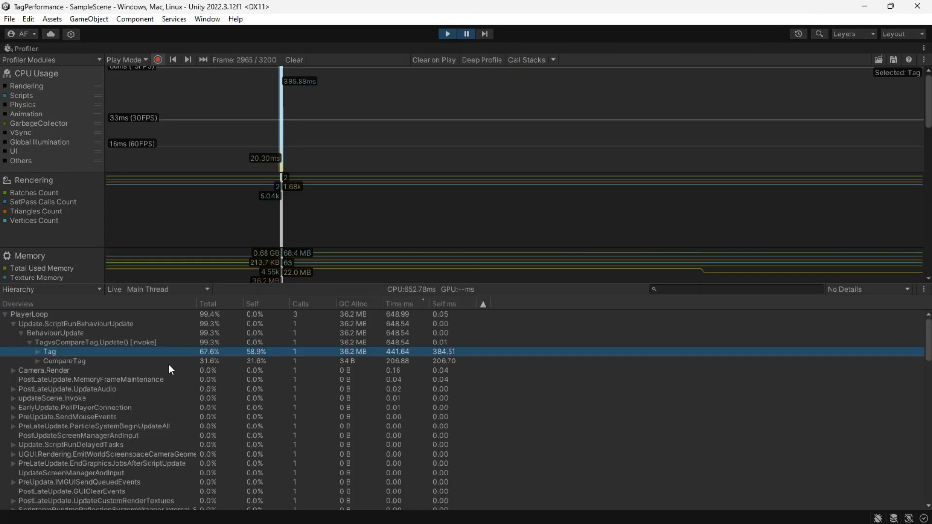
{"action": "left_click", "coordinate": [64, 361]}
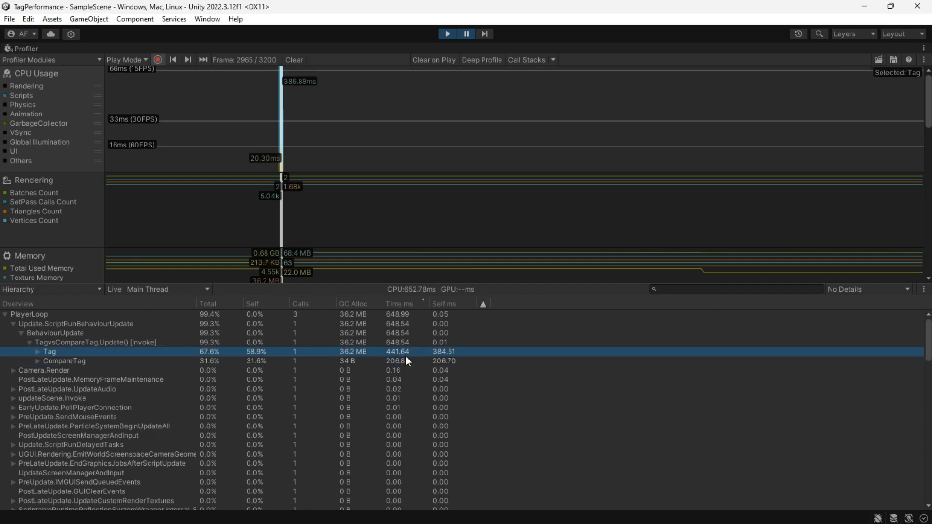
{"action": "left_click", "coordinate": [64, 361]}
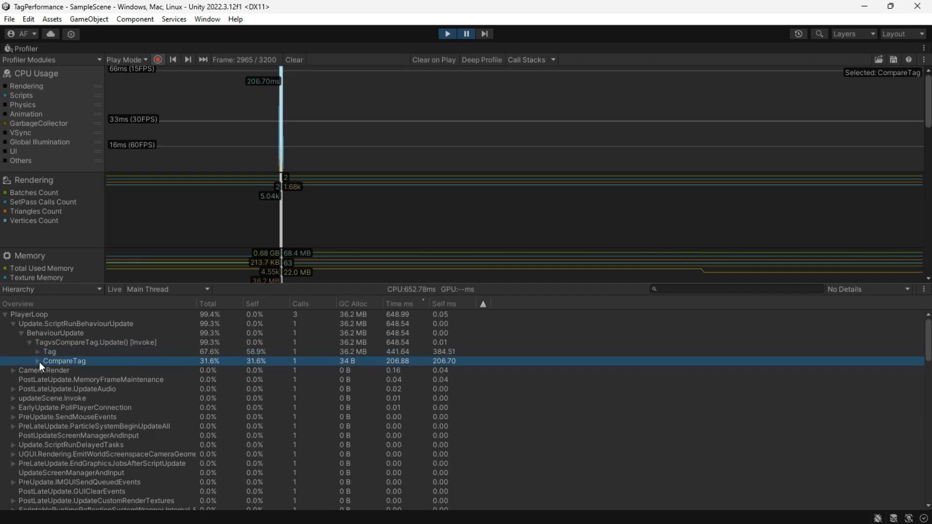
{"action": "left_click", "coordinate": [38, 351]}
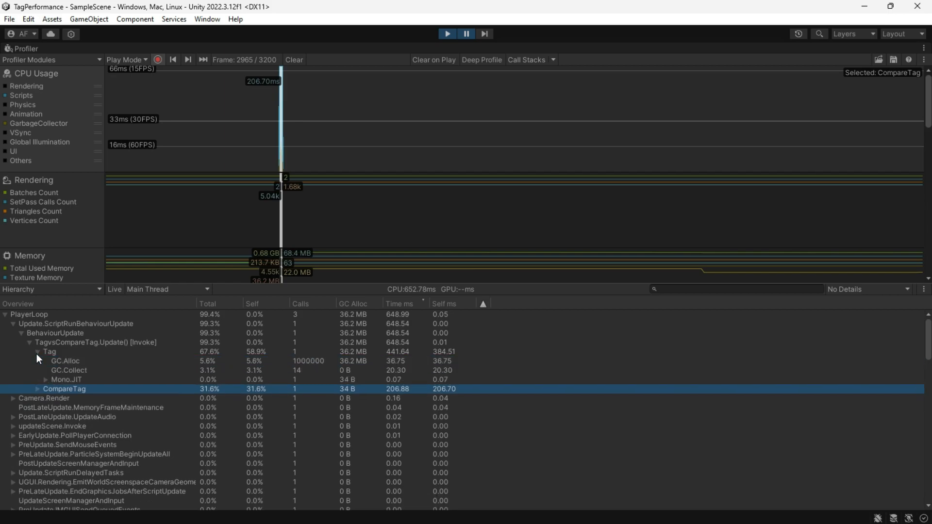
{"action": "left_click", "coordinate": [42, 352]}
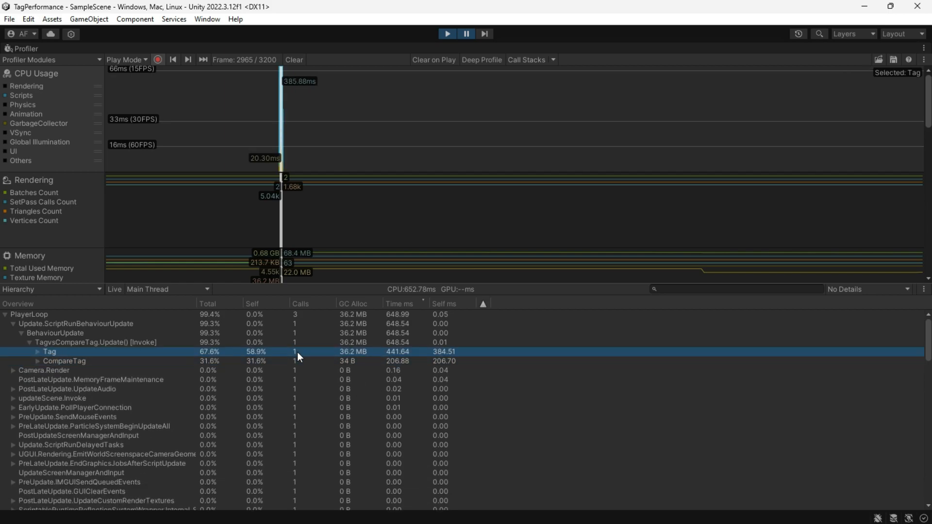